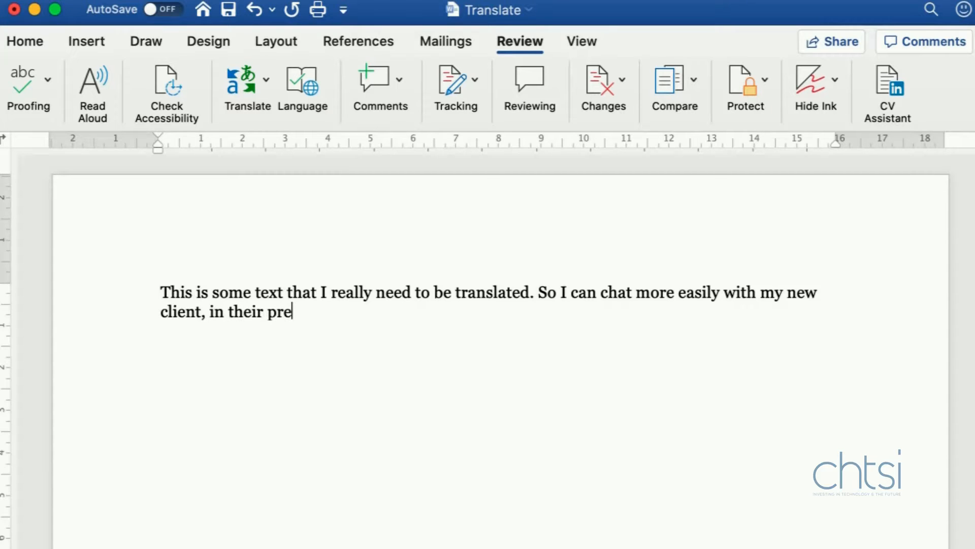
Finish the sentence with 'ferred language' and show the Review tab's Translate options
text(ferred language)
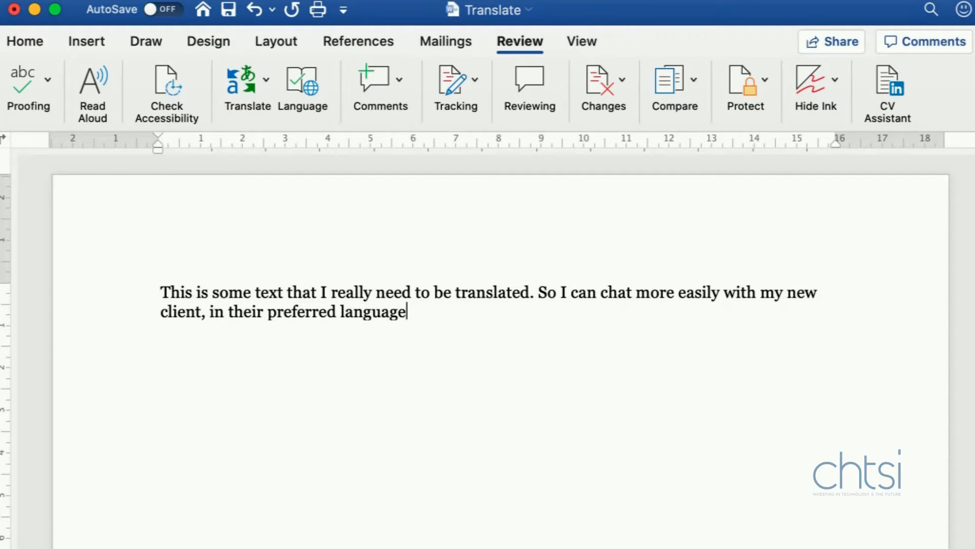
click(247, 81)
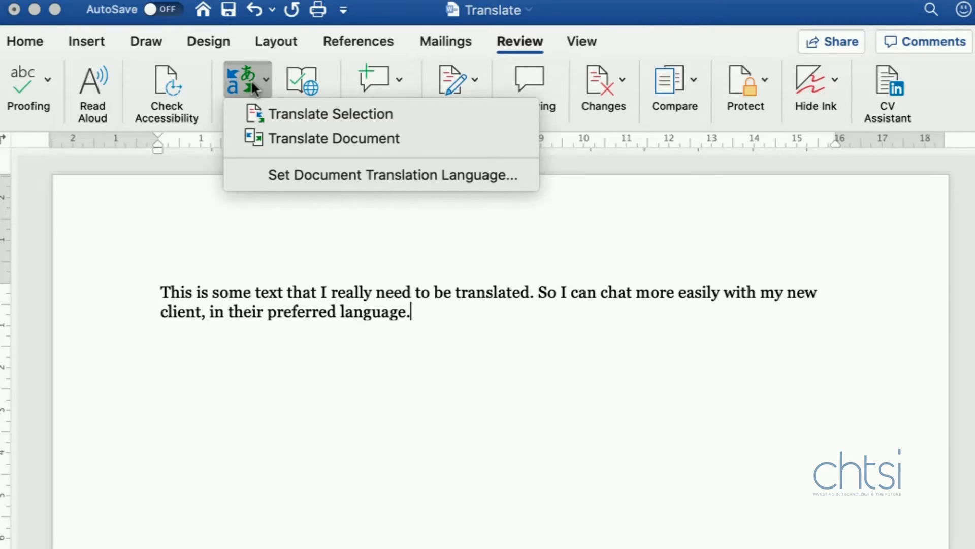